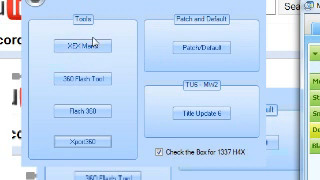
pyautogui.moveTo(164, 30)
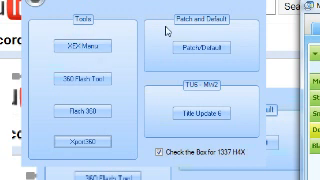